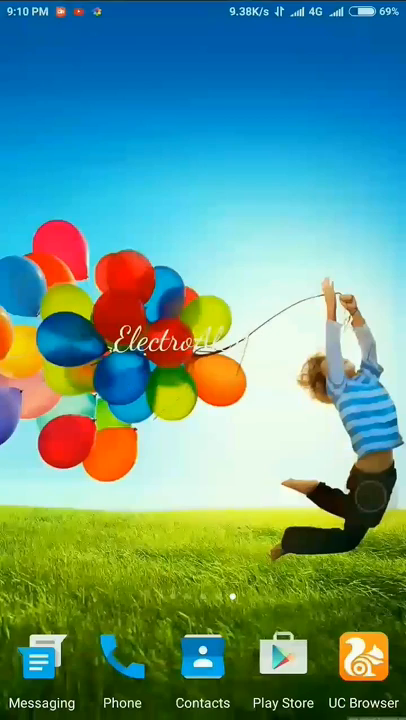
Launch the Play Store and search the store for iFont
click(284, 652)
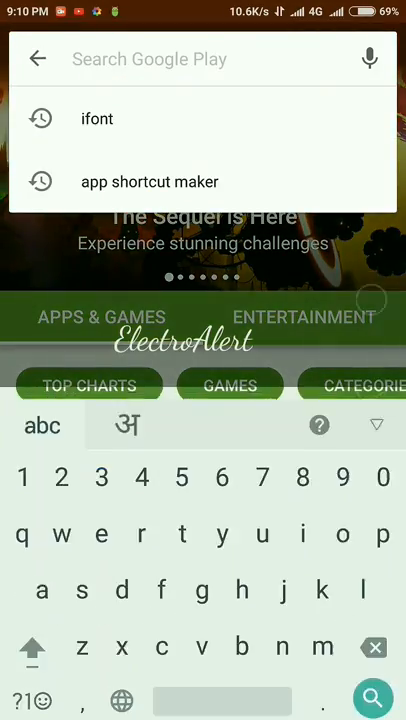
click(96, 120)
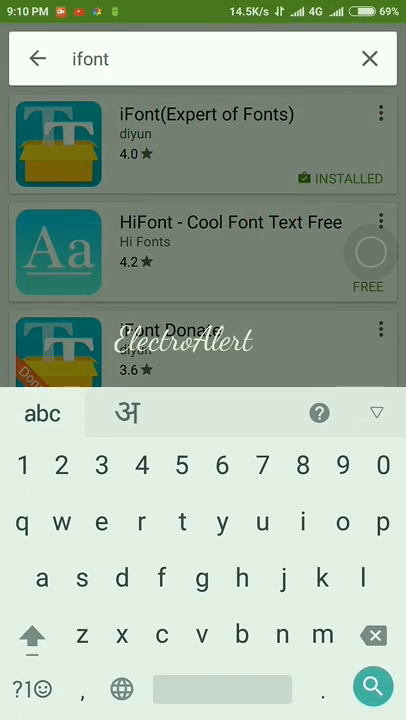
Search 'apl' and pick the app shortcut maker suggestion to reach QuickShortcutMaker
text(apl)
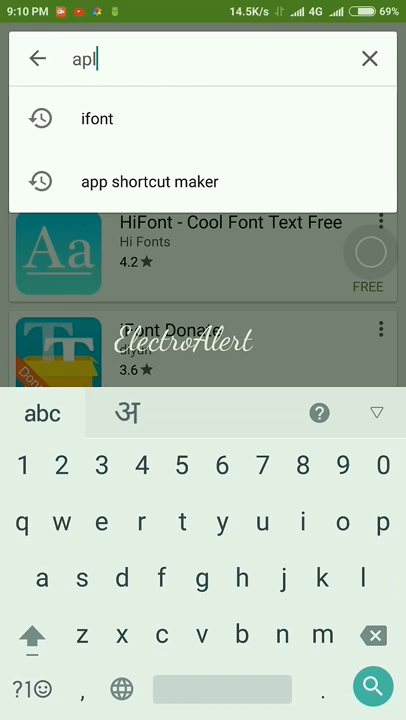
click(148, 180)
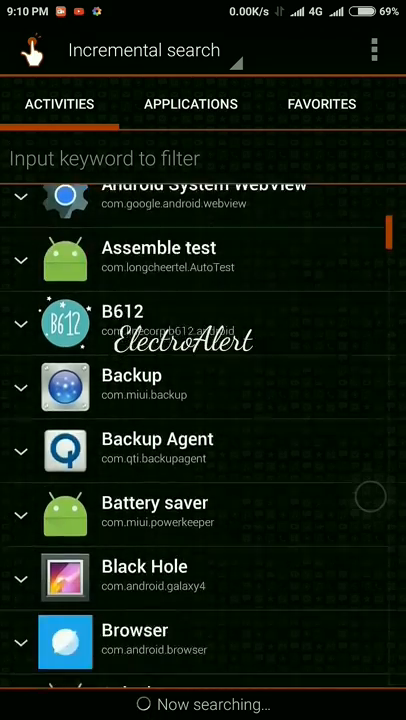
Scroll the Activities list down to the Settings (com.android.settings) entries
scroll(down, 3)
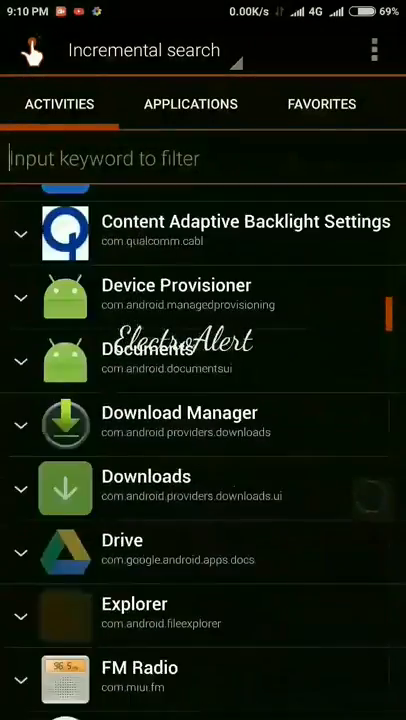
scroll(down, 3)
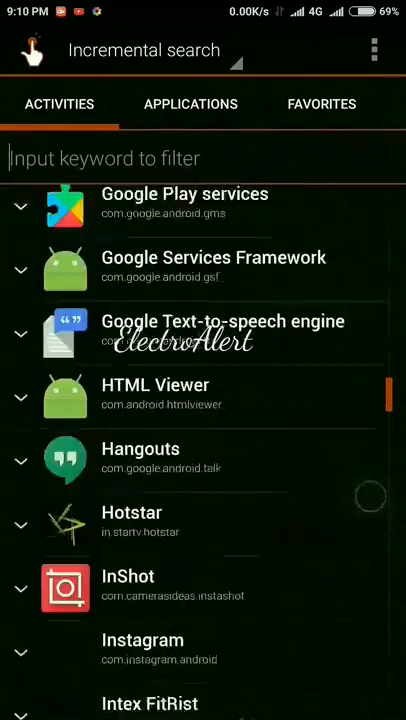
scroll(down, 3)
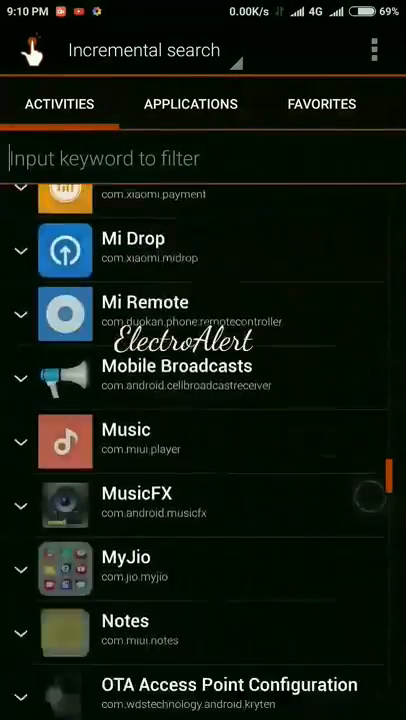
scroll(down, 3)
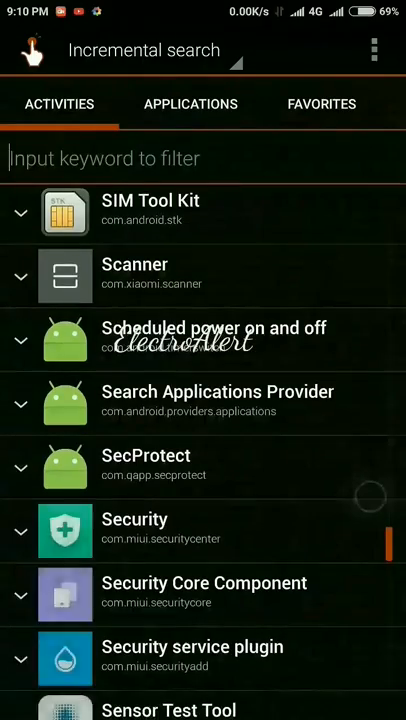
scroll(down, 3)
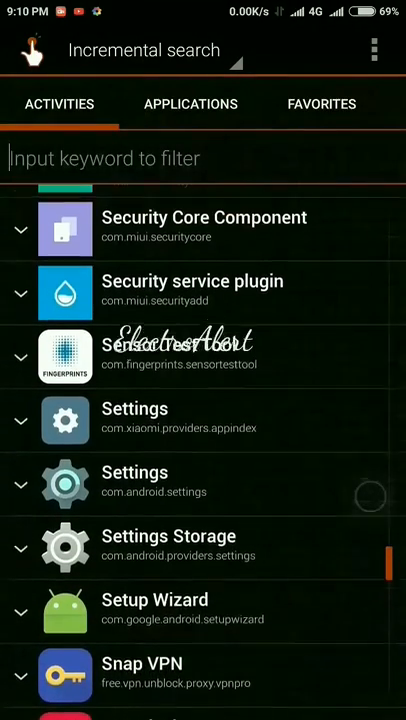
scroll(down, 3)
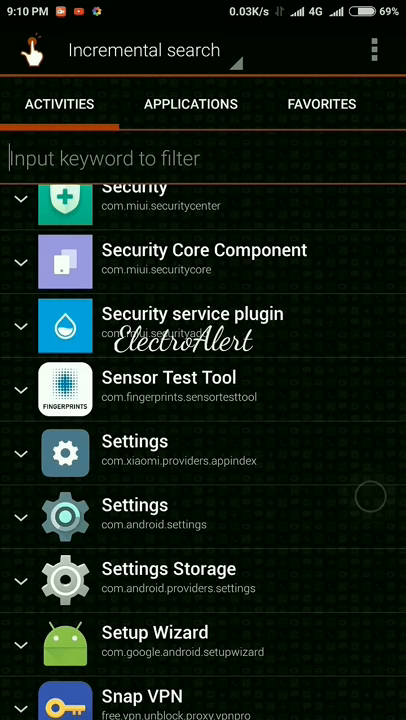
Expand the Settings app's activities and scroll to its font-related activity for the shortcut
click(20, 518)
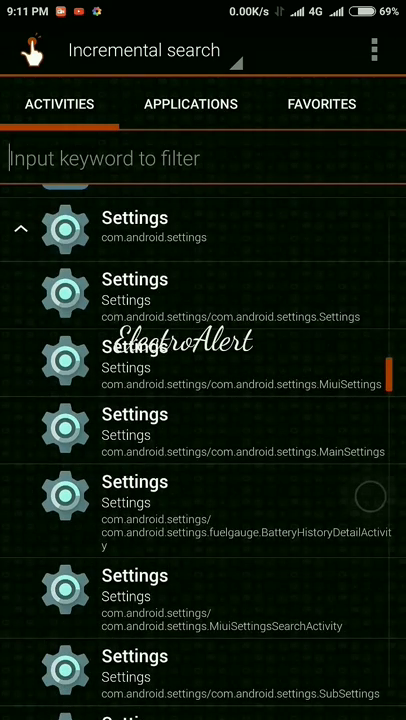
scroll(down, 3)
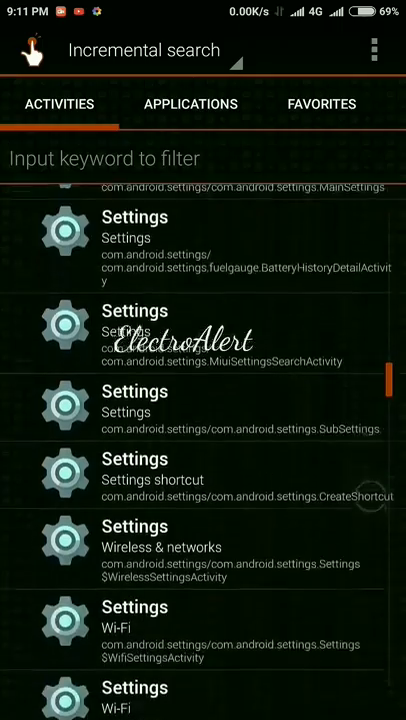
scroll(down, 3)
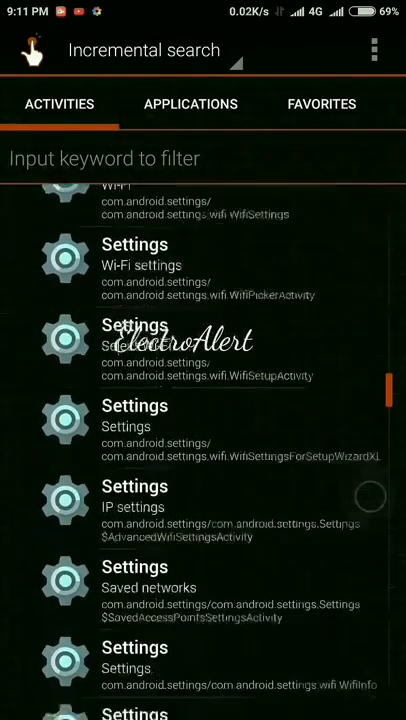
scroll(down, 3)
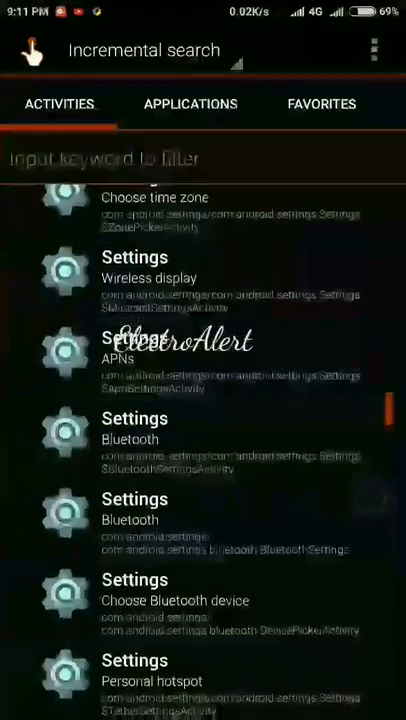
scroll(down, 3)
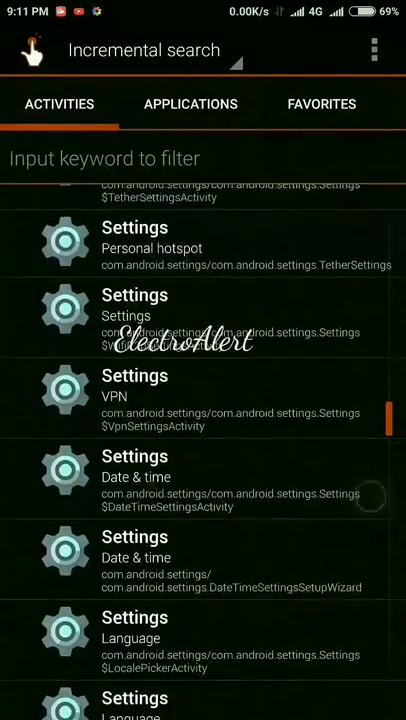
scroll(down, 3)
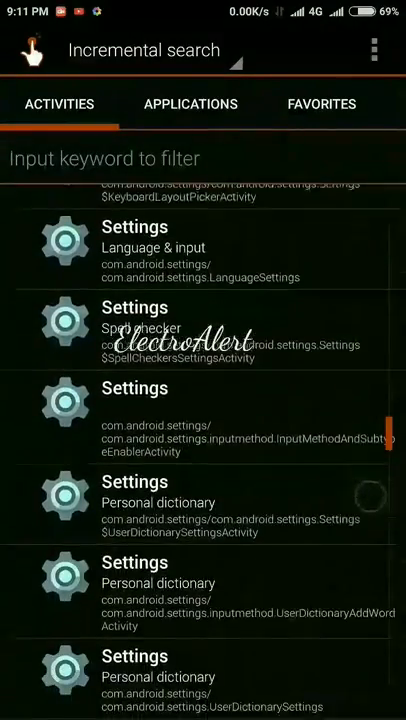
scroll(down, 3)
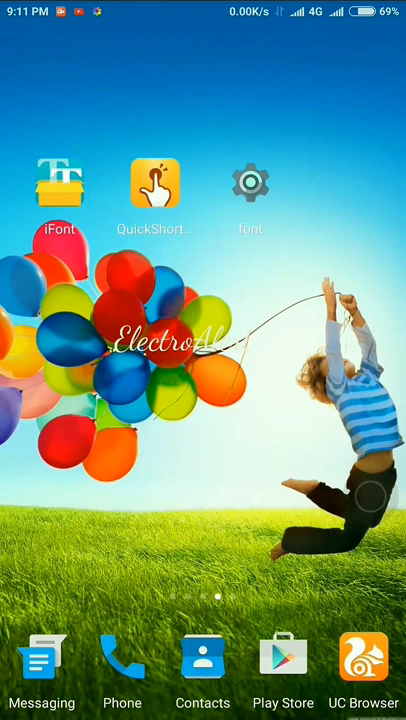
In iFont, find Anjelika Rose in the RECOM list and bring up its preview
click(60, 178)
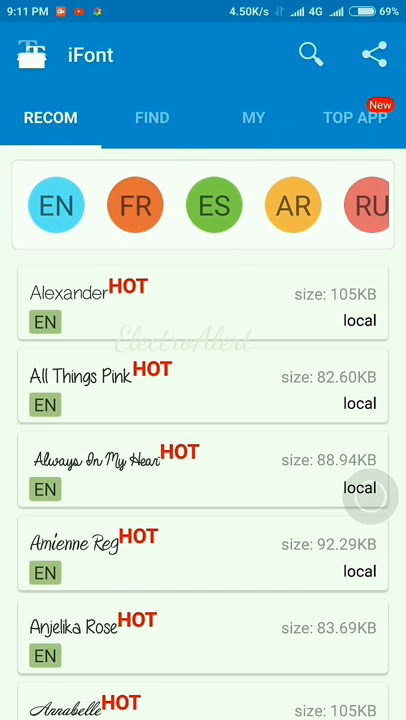
scroll(down, 3)
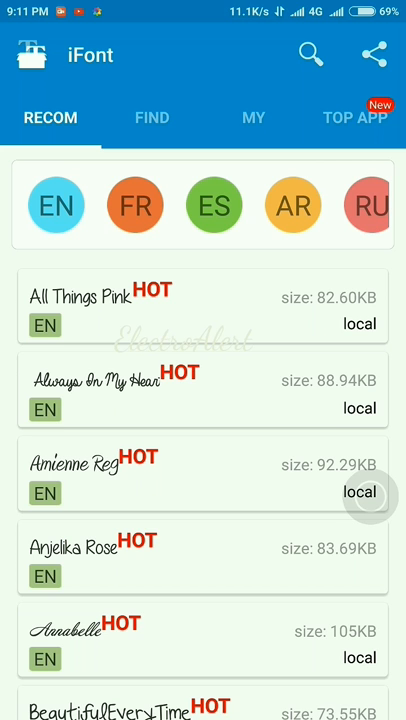
click(72, 562)
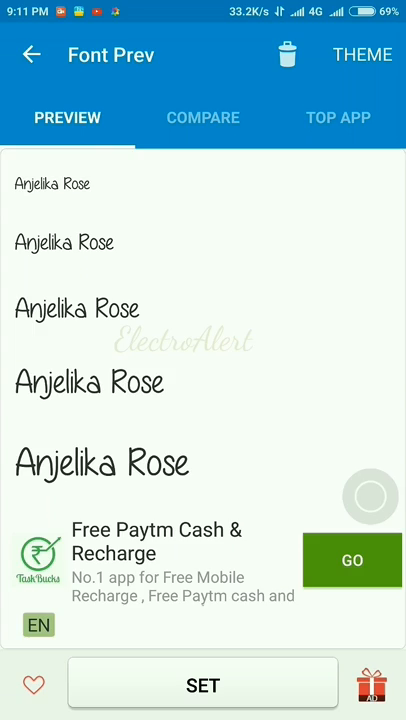
Set Anjelika Rose as the font, confirming creation of its MIUI theme file
click(204, 684)
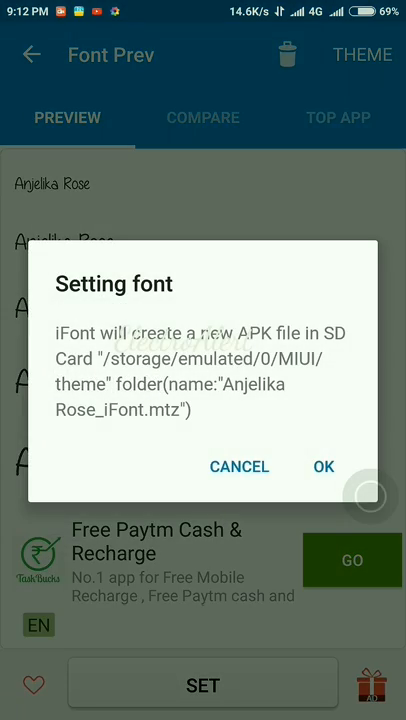
click(322, 466)
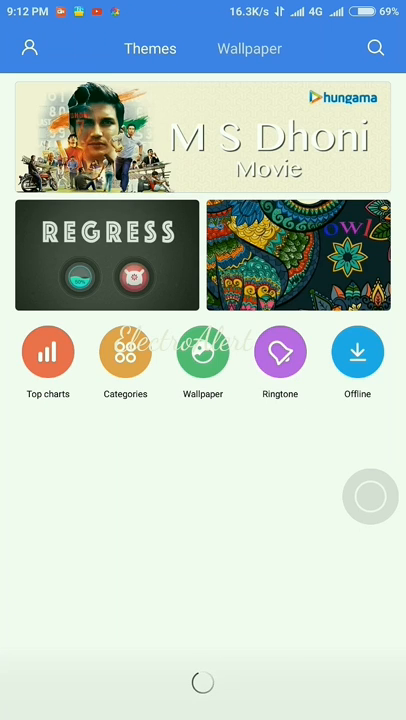
From Offline themes, import Anjelika Rose_iFont.mtz from the MIUI/theme folder
click(356, 352)
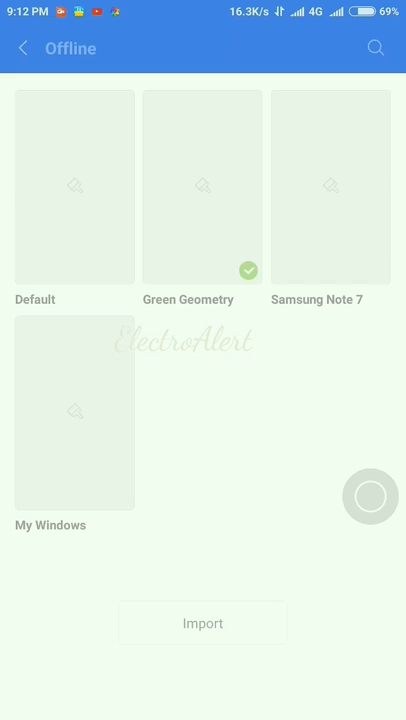
click(204, 624)
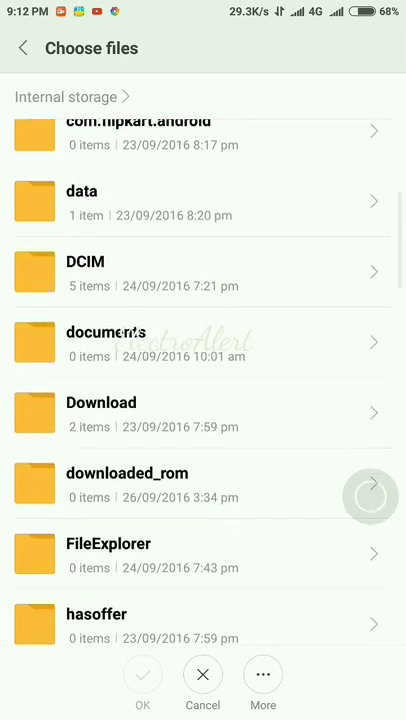
scroll(down, 3)
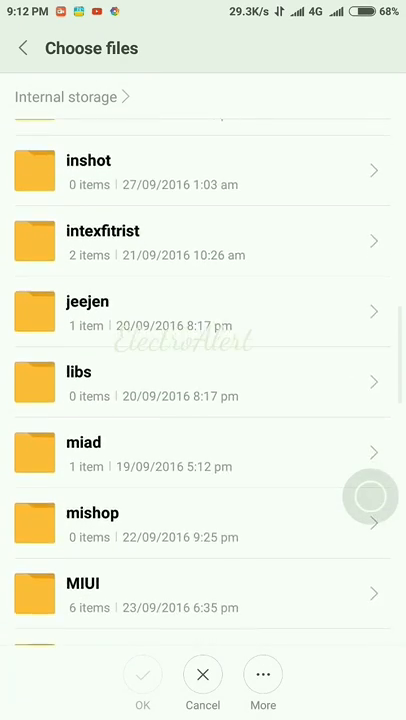
click(84, 592)
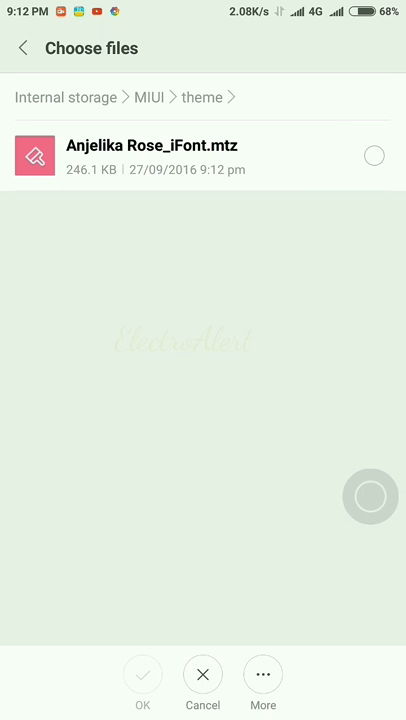
click(374, 154)
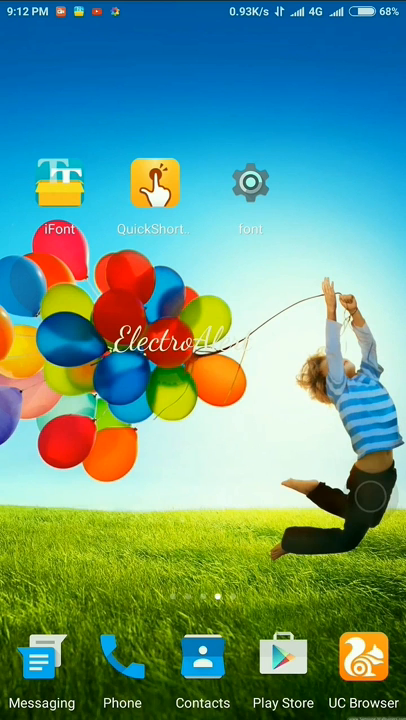
Via the font shortcut, reach the Settings font list and preview Anjelika Rose
click(60, 182)
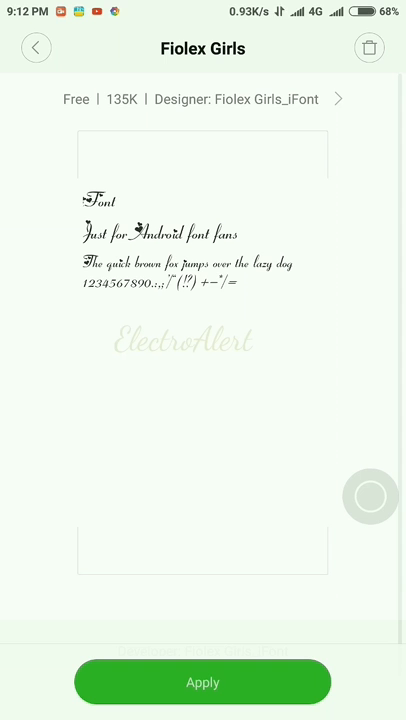
click(34, 48)
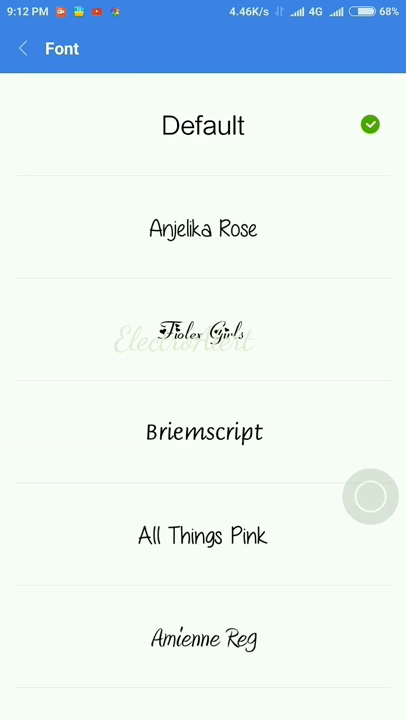
click(204, 228)
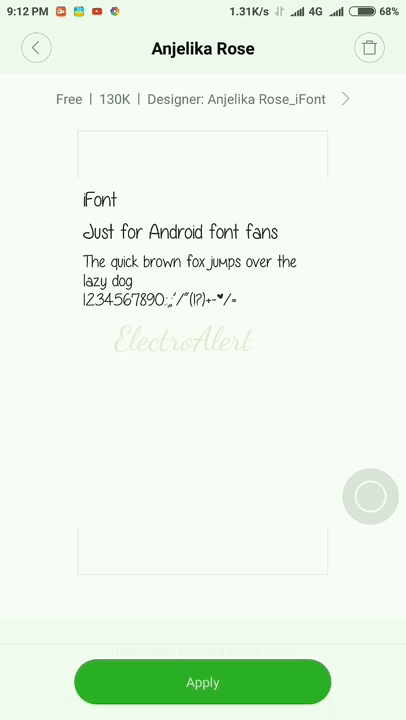
Apply Anjelika Rose as the system font and reboot the phone
click(202, 682)
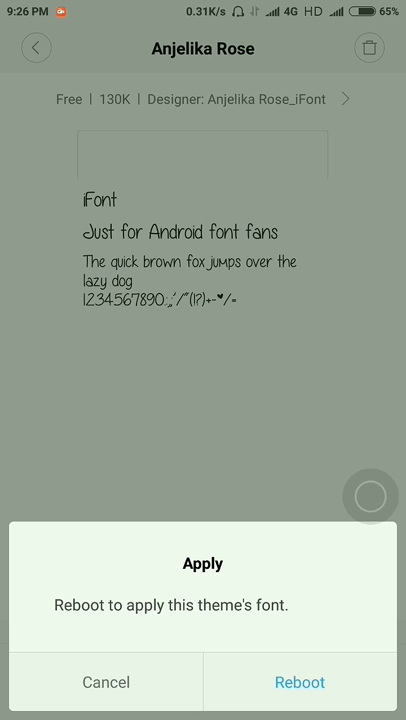
click(300, 682)
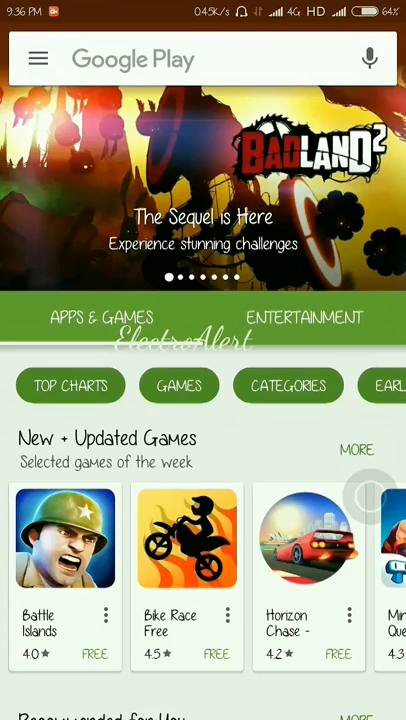
Scroll Google Play's home page to Popular Games and Tools, text now in Anjelika Rose
scroll(down, 3)
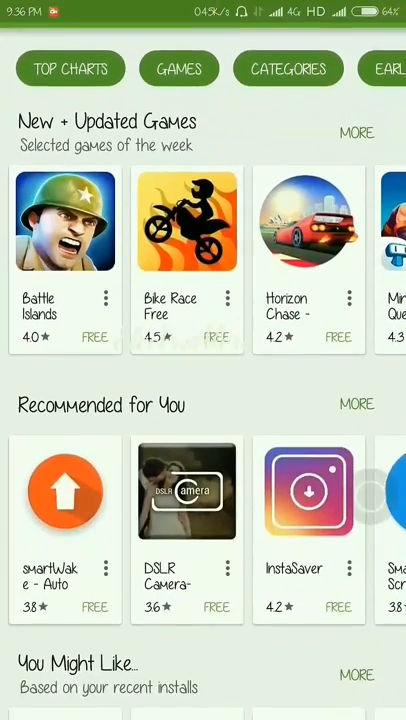
scroll(down, 3)
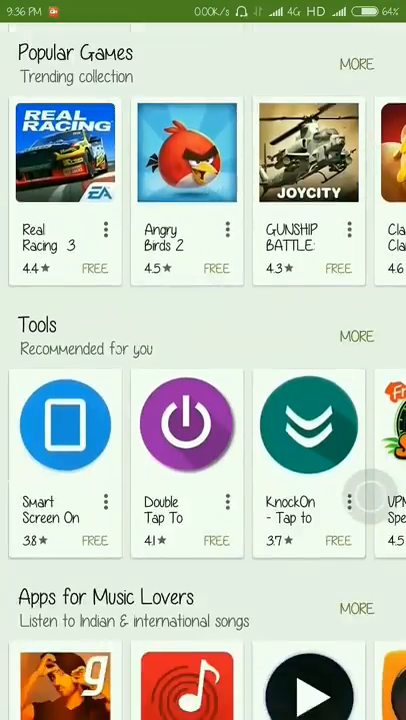